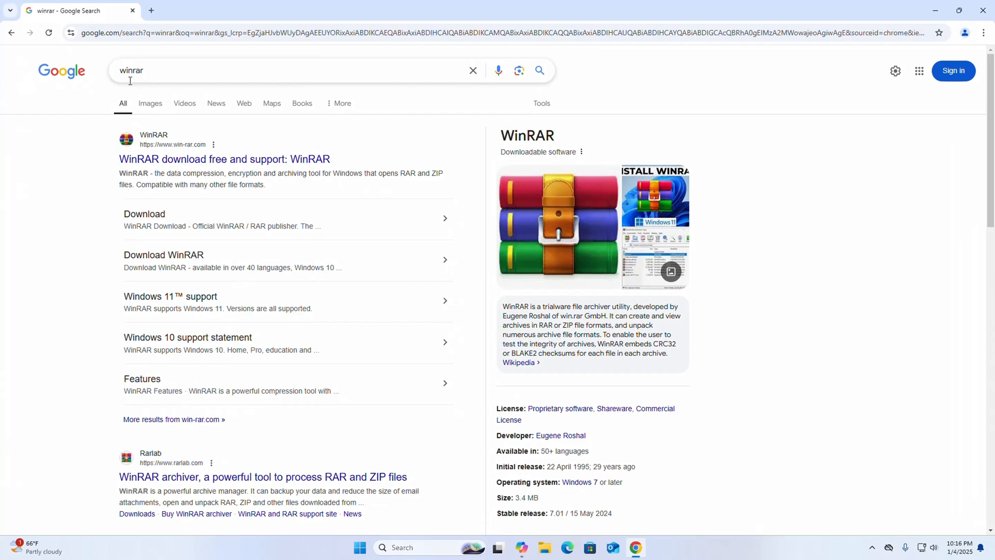
mouse_move(80, 165)
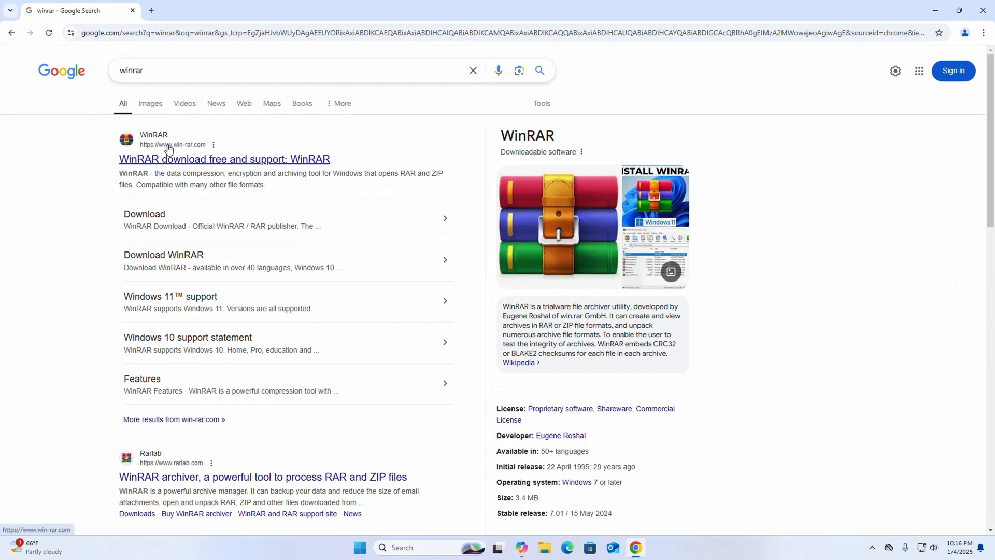
Follow the win-rar.com search result and download links to start the WinRAR installer download.
click(223, 158)
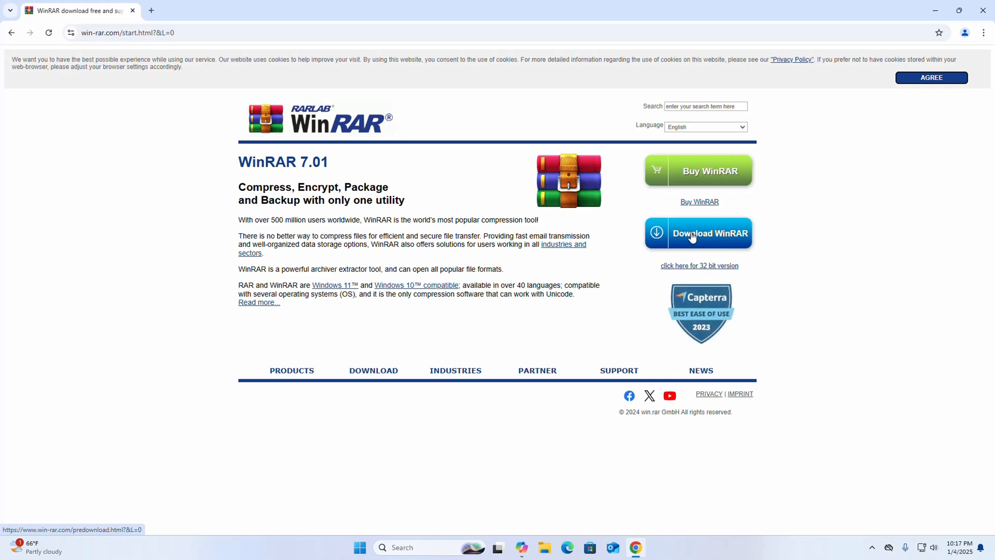
click(697, 232)
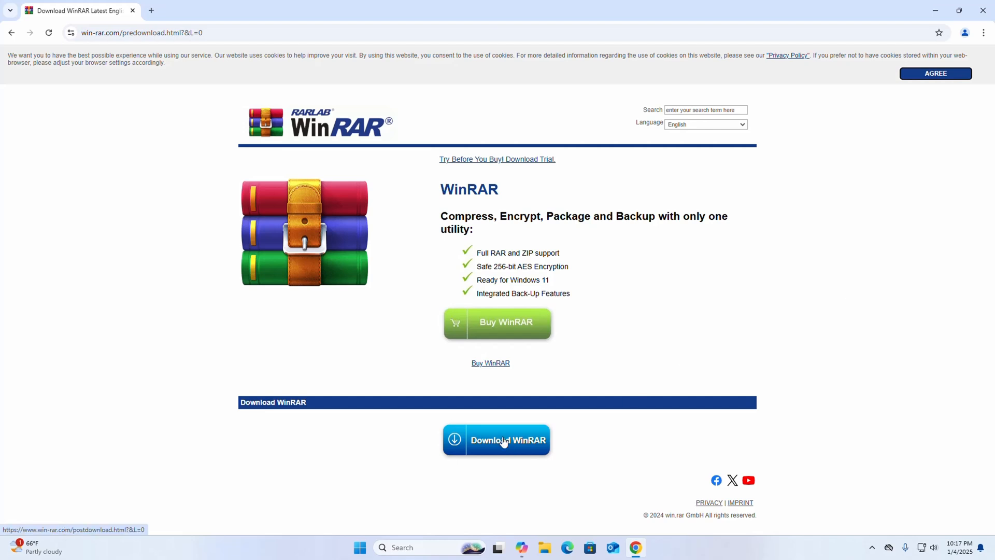
click(497, 440)
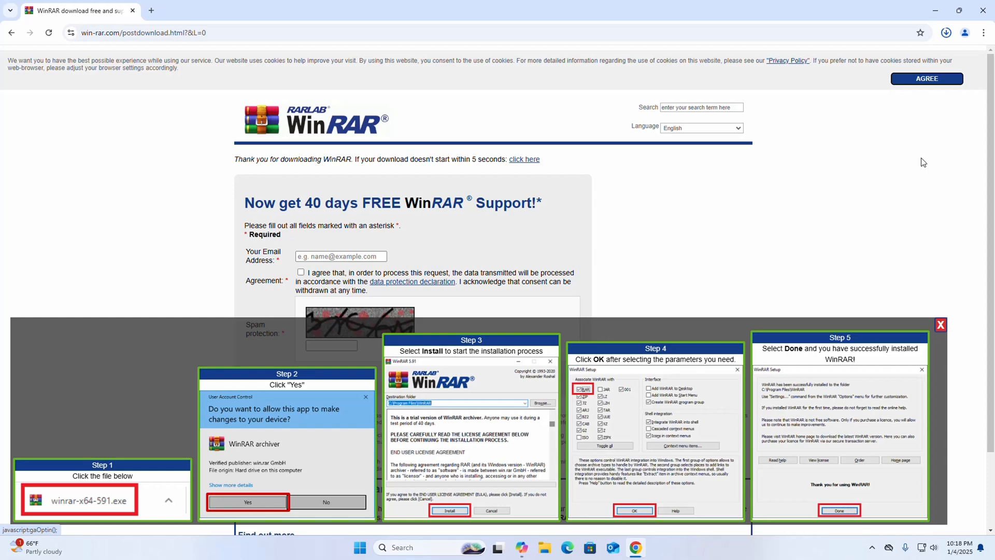
Run winrar-x64-701 from the Downloads folder and approve the User Account Control prompt.
click(944, 32)
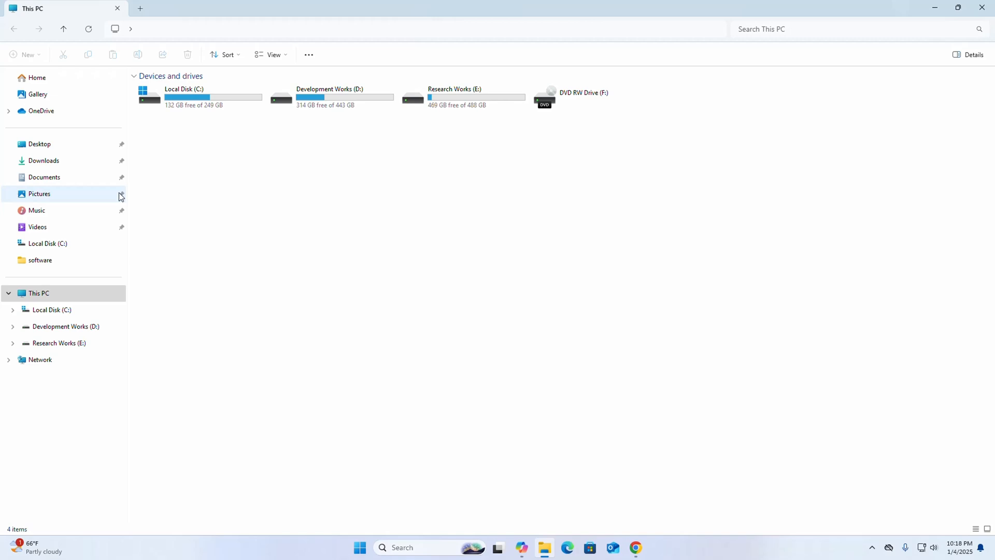
click(43, 160)
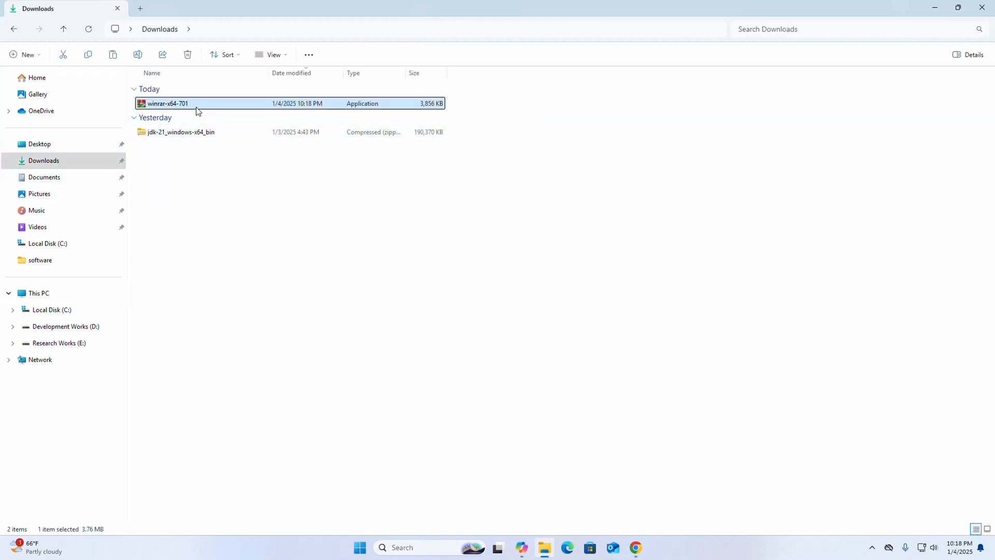
right_click(166, 102)
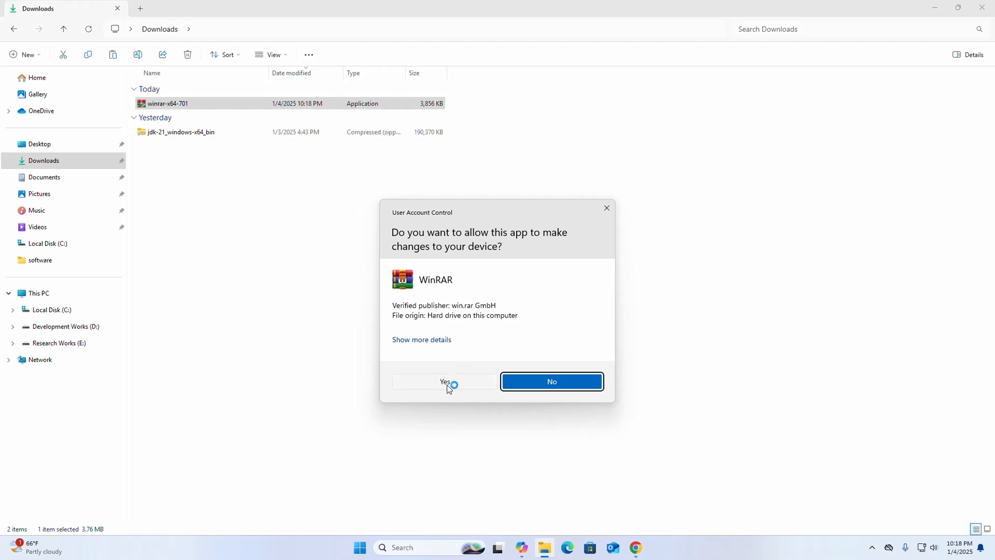
click(444, 382)
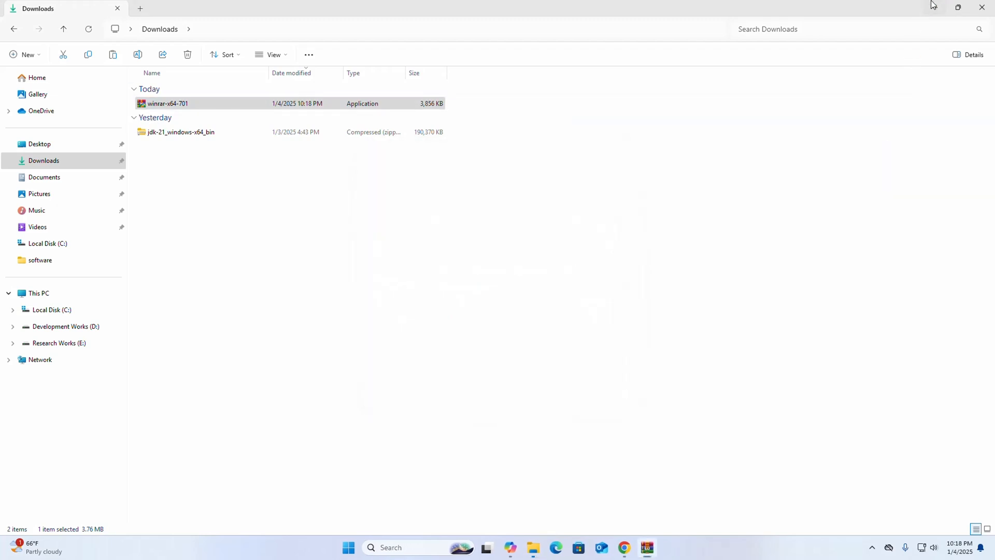
double_click(167, 103)
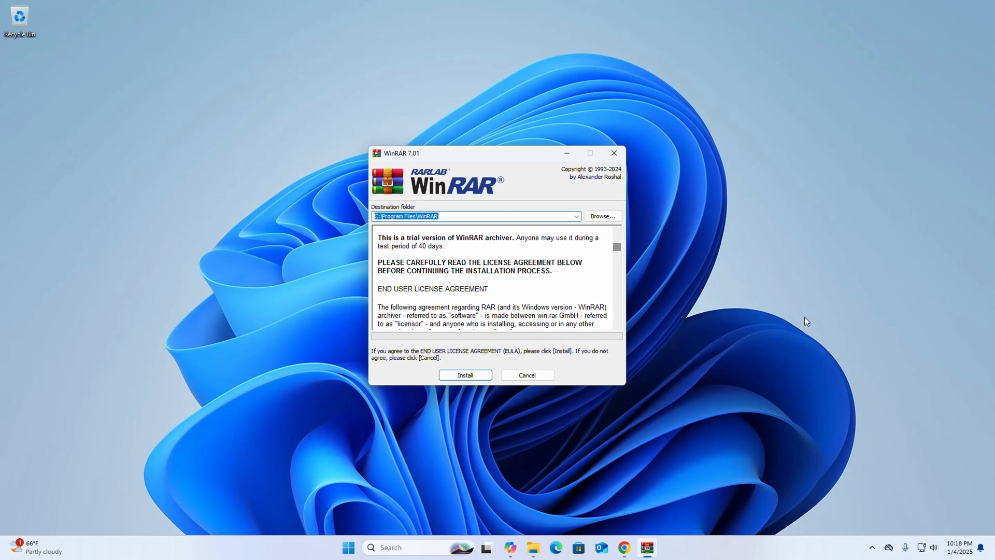
mouse_move(712, 349)
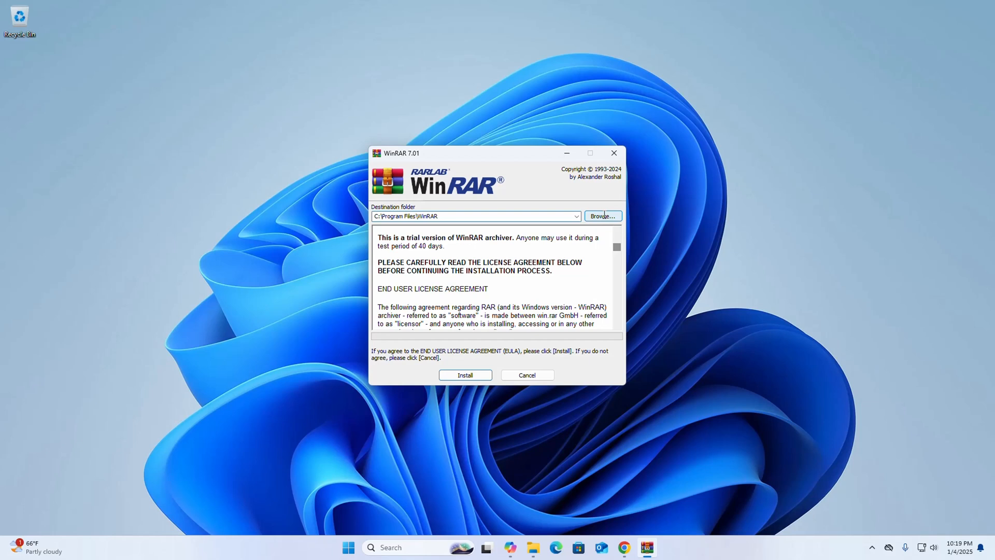
click(601, 216)
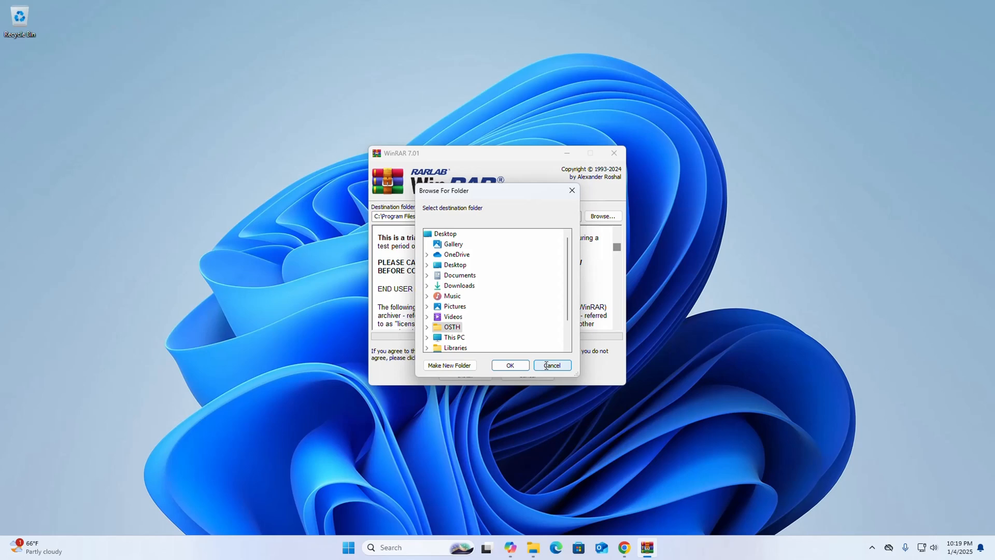
click(550, 365)
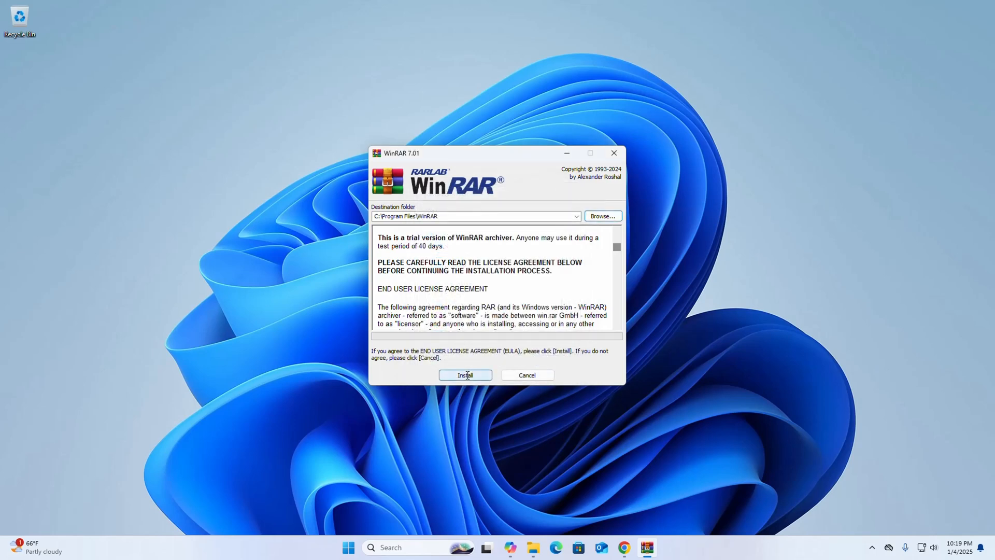
Install WinRAR to C:\Program Files\WinRAR, associating all file types and adding a desktop shortcut.
click(464, 374)
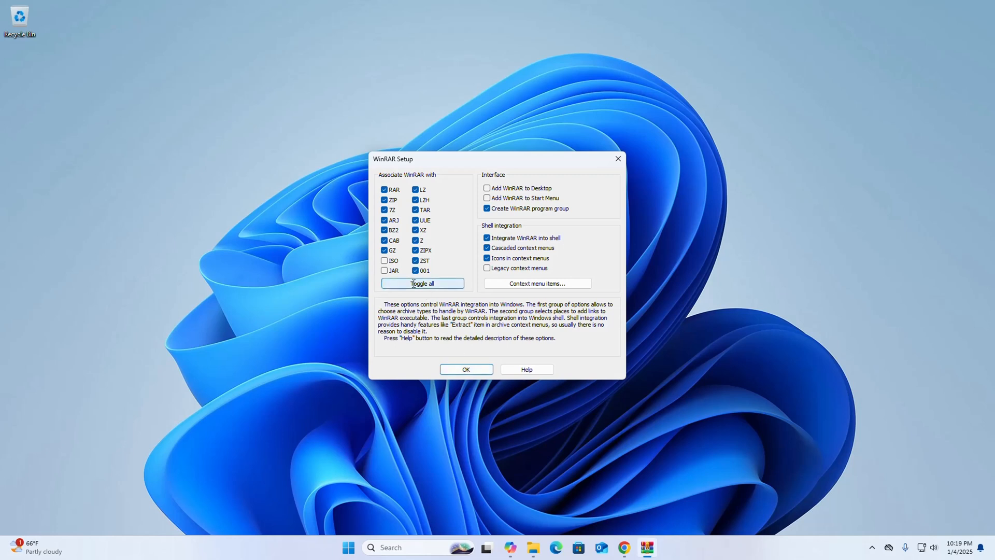
click(421, 283)
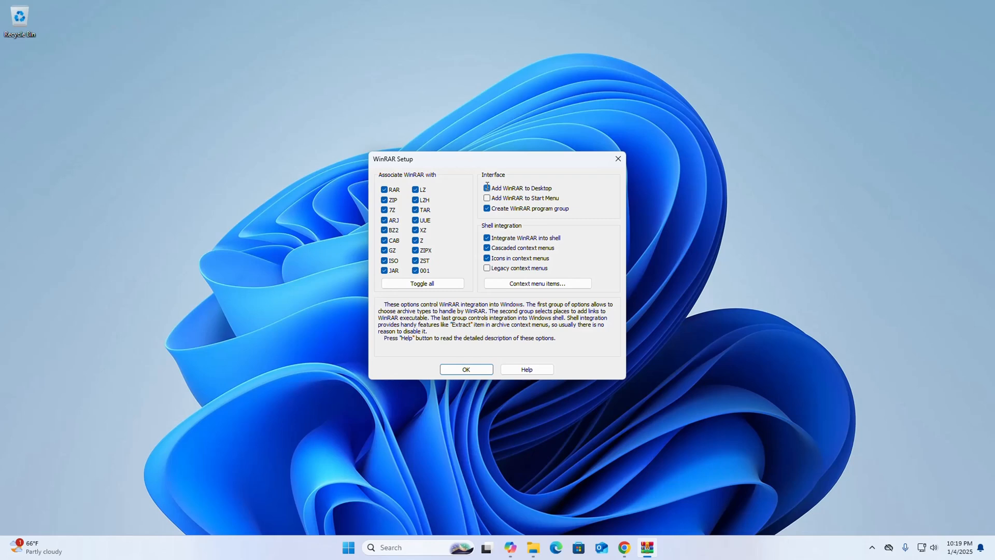
click(466, 369)
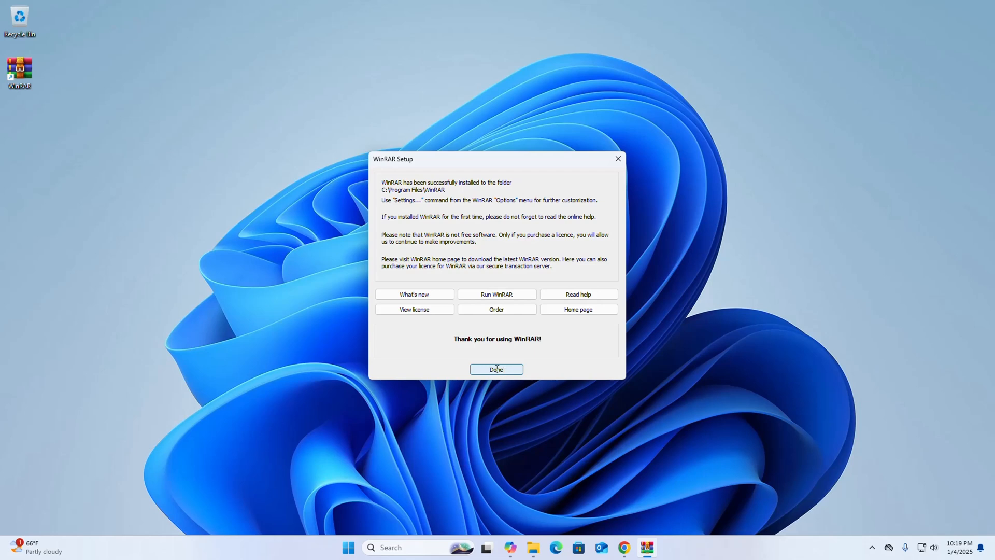
click(496, 369)
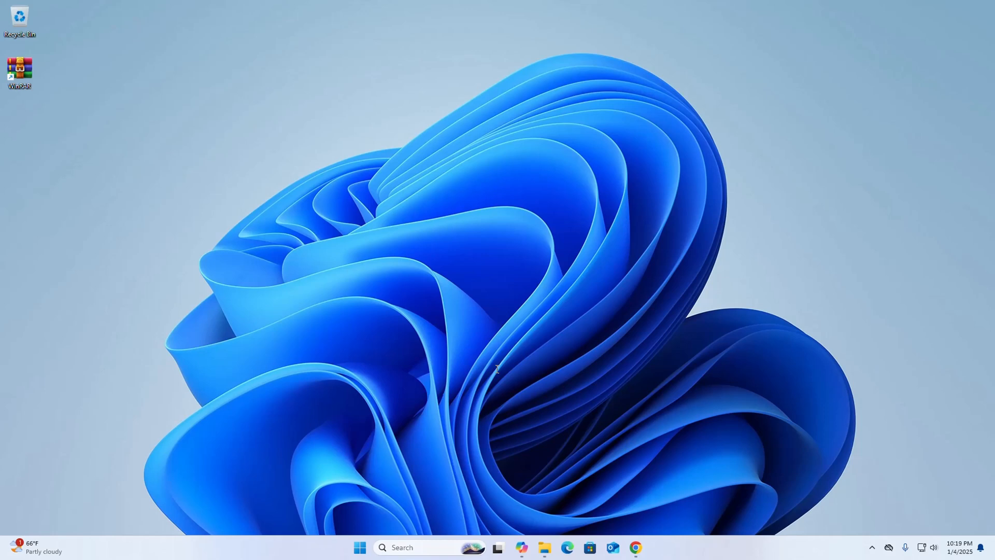
mouse_move(513, 235)
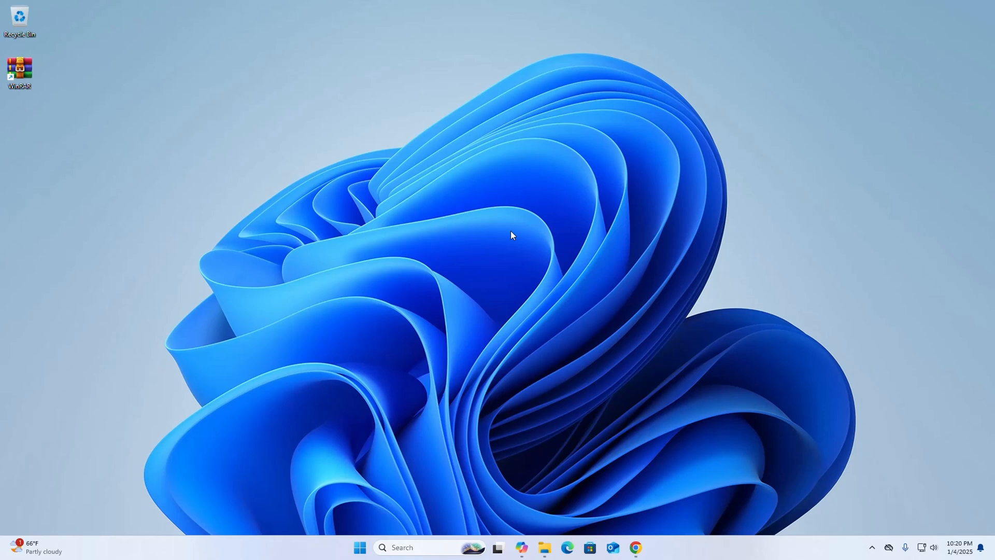
Open jdk-21_windows-x64_bin.zip from Downloads with WinRAR through its right-click menu.
click(545, 547)
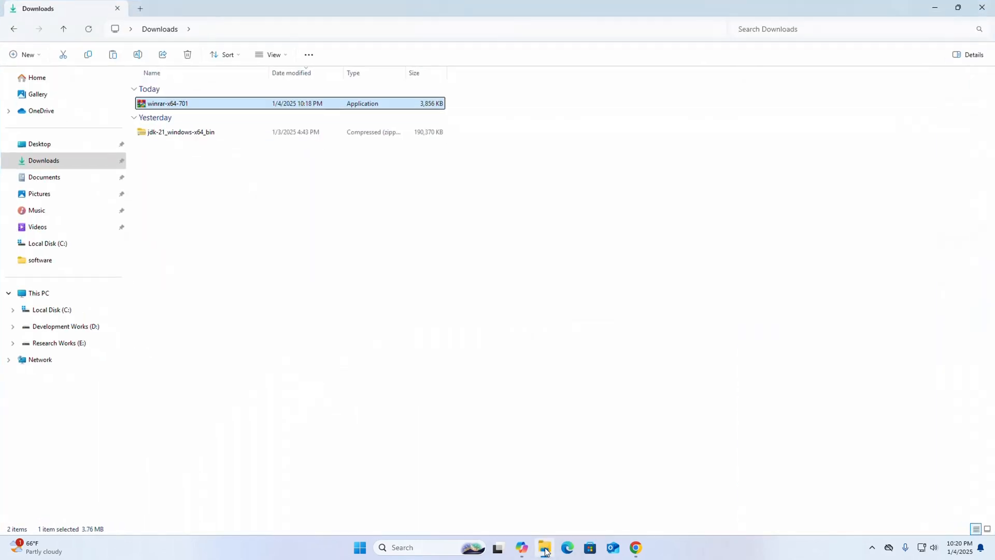
click(180, 131)
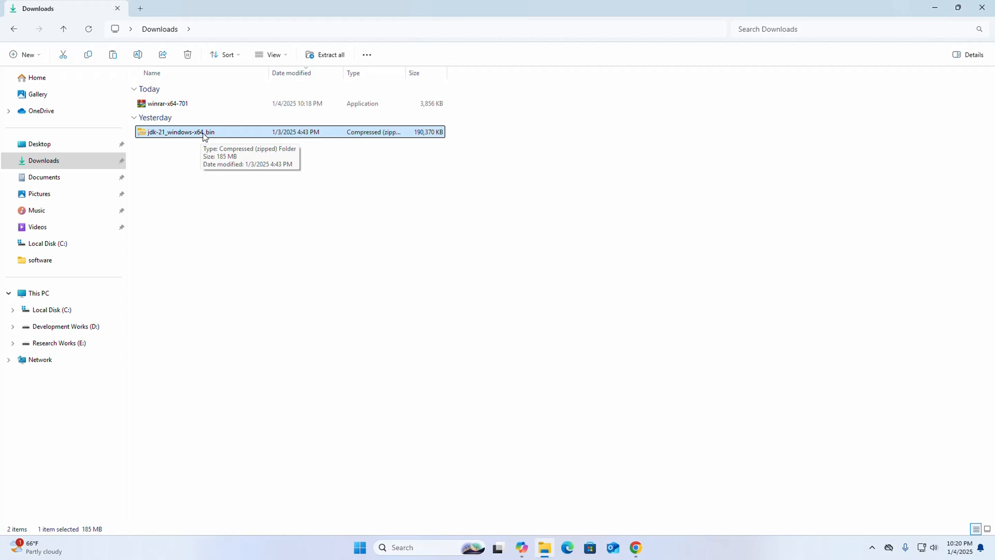
right_click(180, 132)
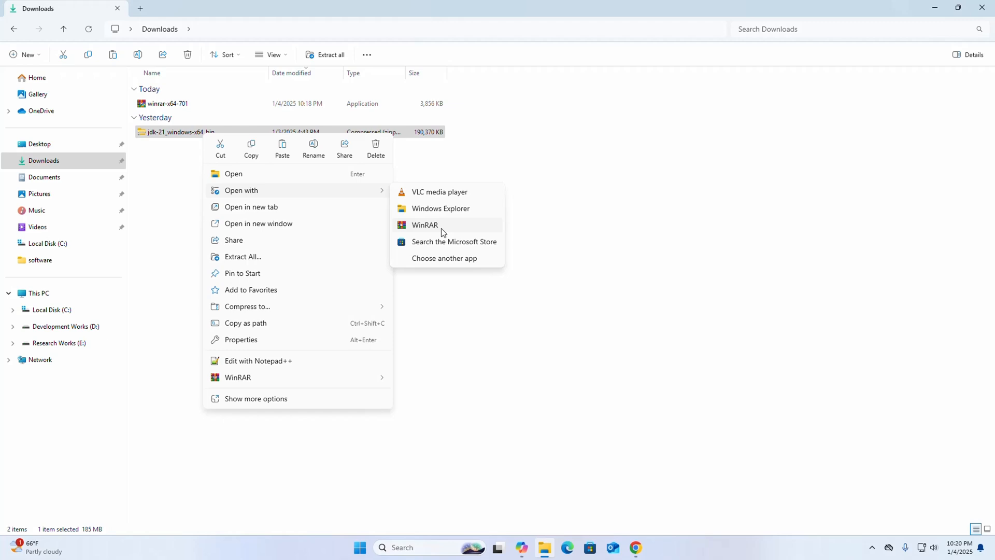
click(425, 224)
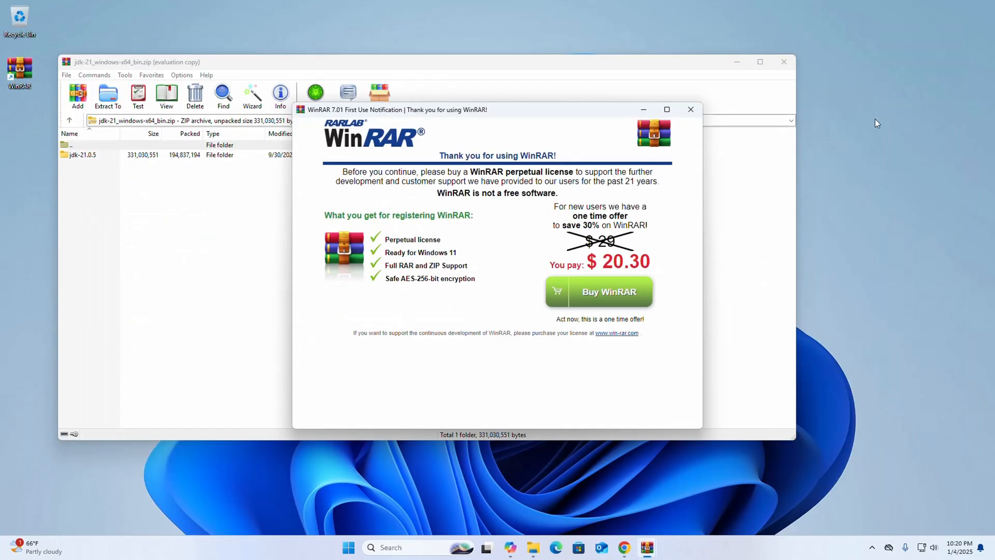
Dismiss the purchase reminder, extract the JDK archive to the Desktop, and open jdk-21.0.5.
click(689, 109)
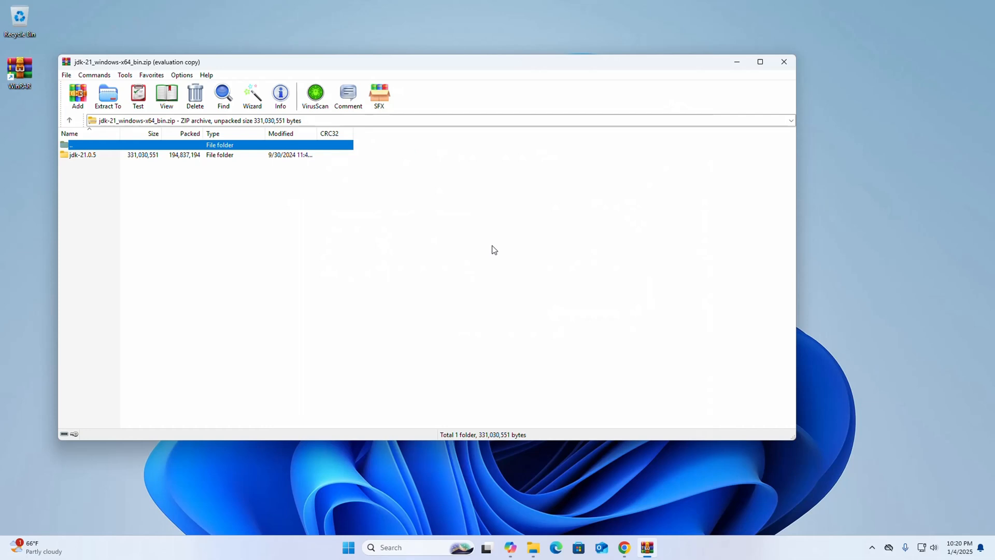
mouse_move(108, 95)
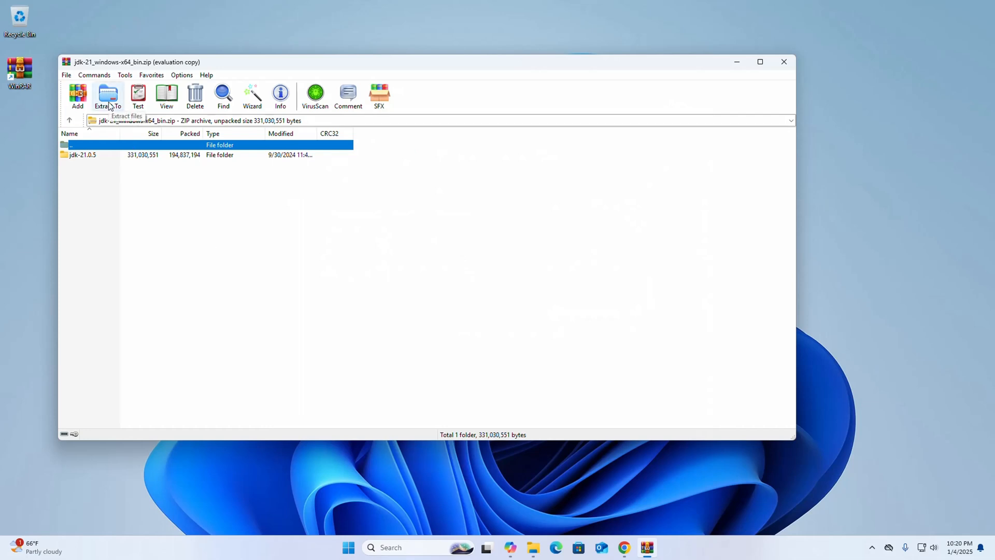
click(107, 95)
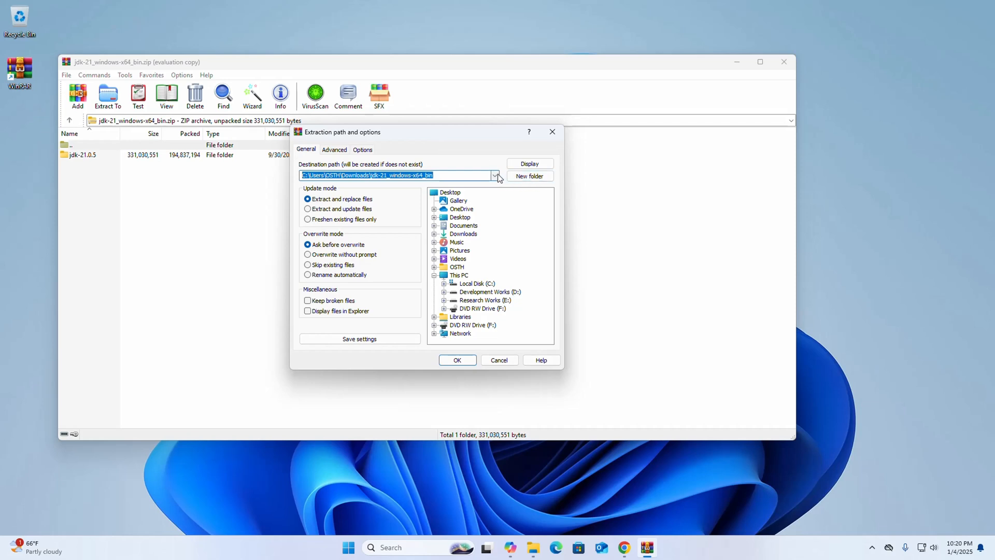
click(494, 176)
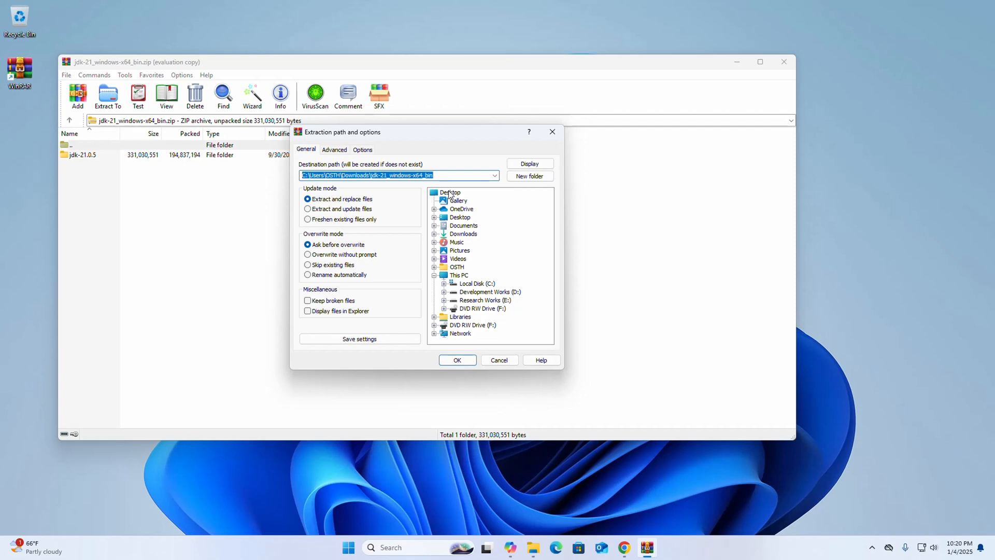
click(451, 193)
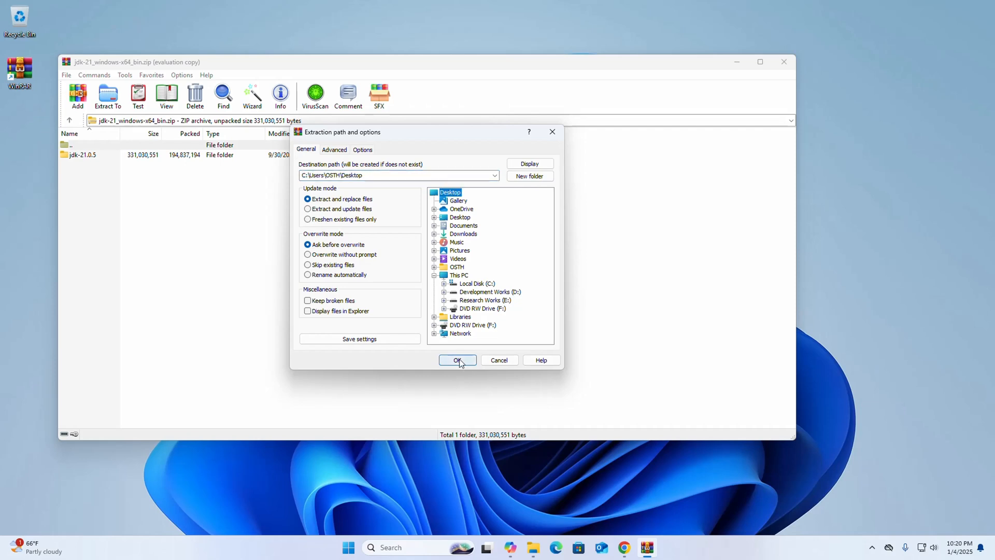
click(457, 360)
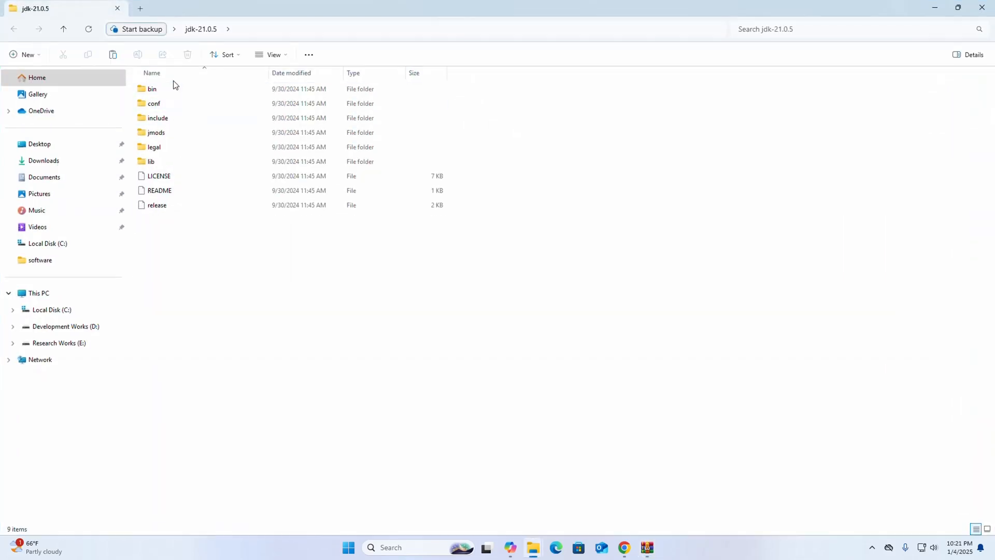
double_click(152, 88)
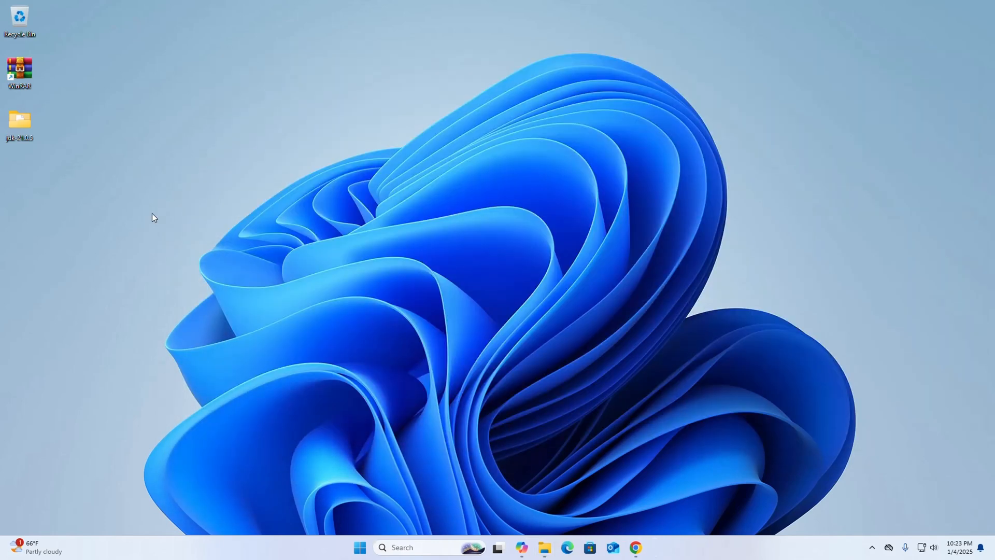
Open the jdk-21.0.5 desktop folder's context menu, reopening it after closing it once.
right_click(19, 121)
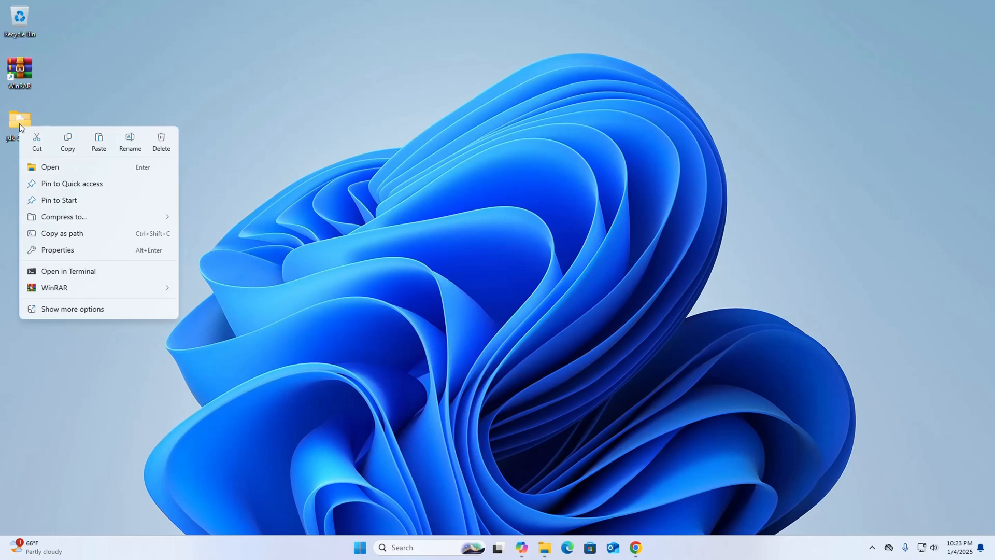
click(444, 254)
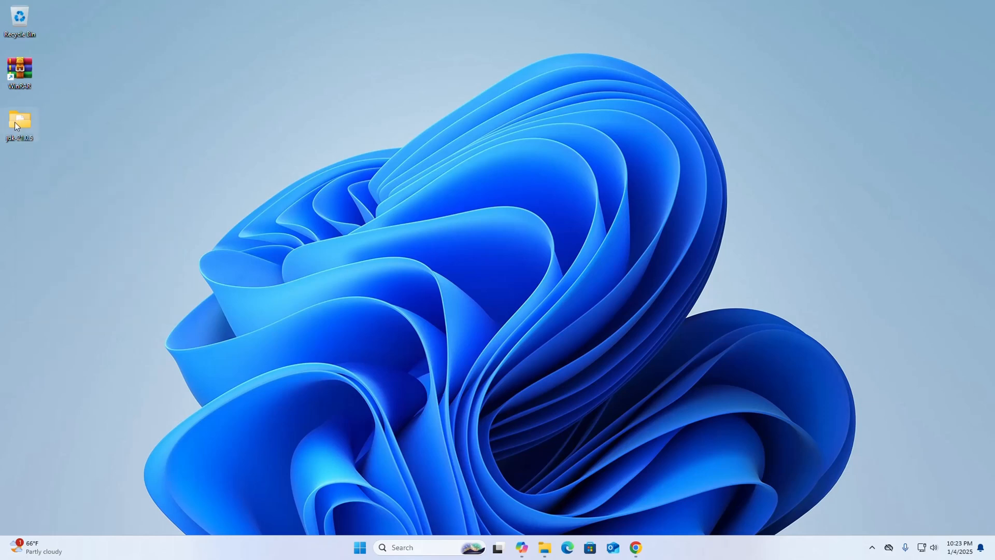
right_click(19, 123)
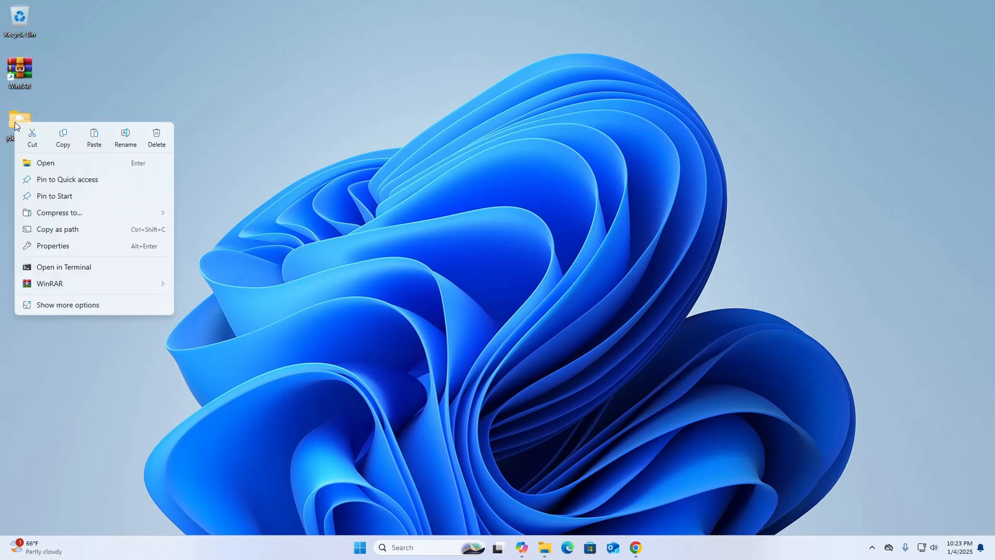
mouse_move(60, 293)
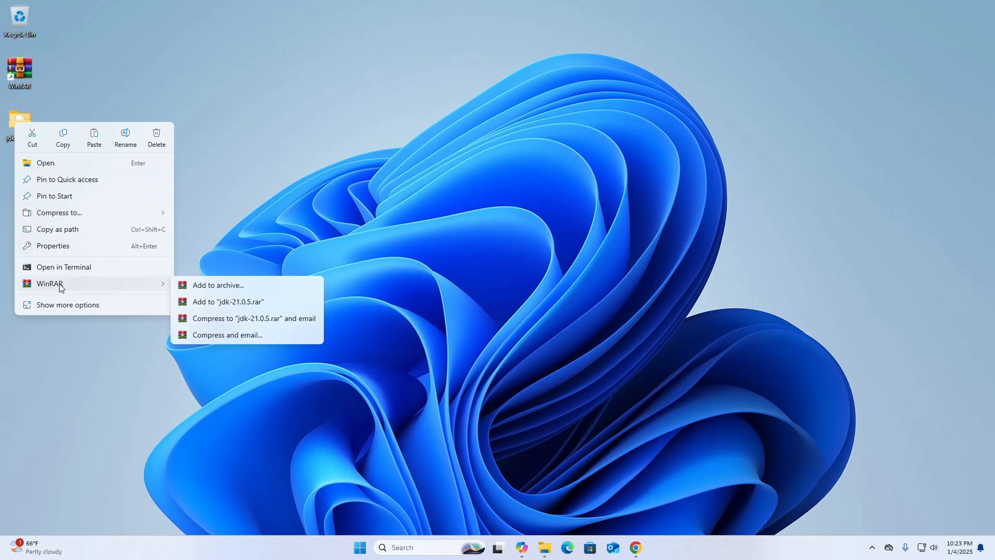
mouse_move(125, 285)
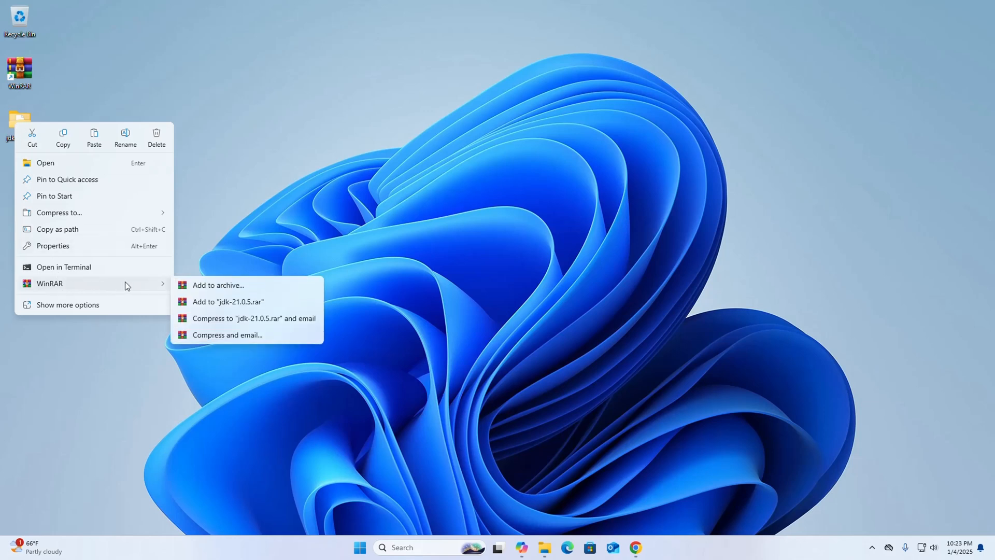
mouse_move(218, 288)
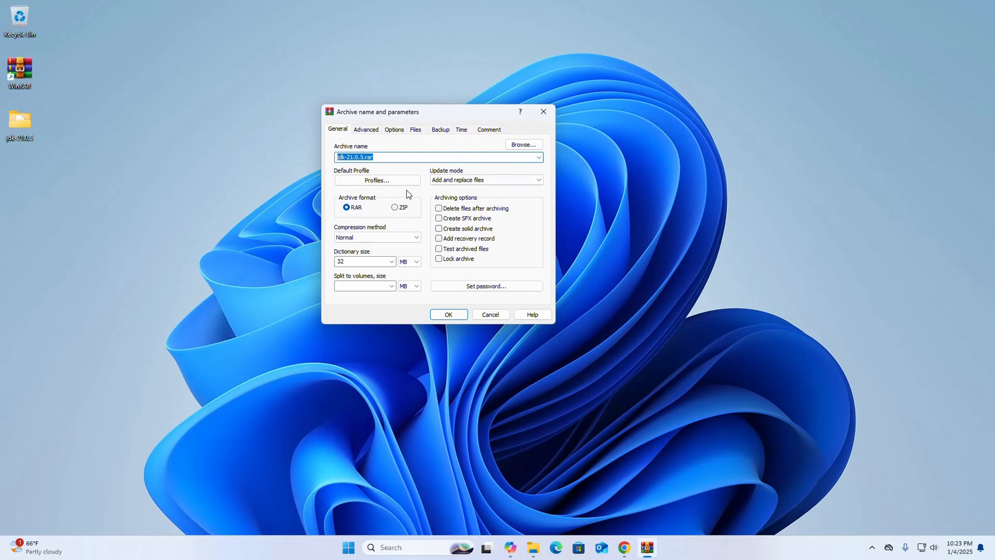
Open Add to archive for jdk-21.0.5 and select ZIP as the archive format.
click(371, 157)
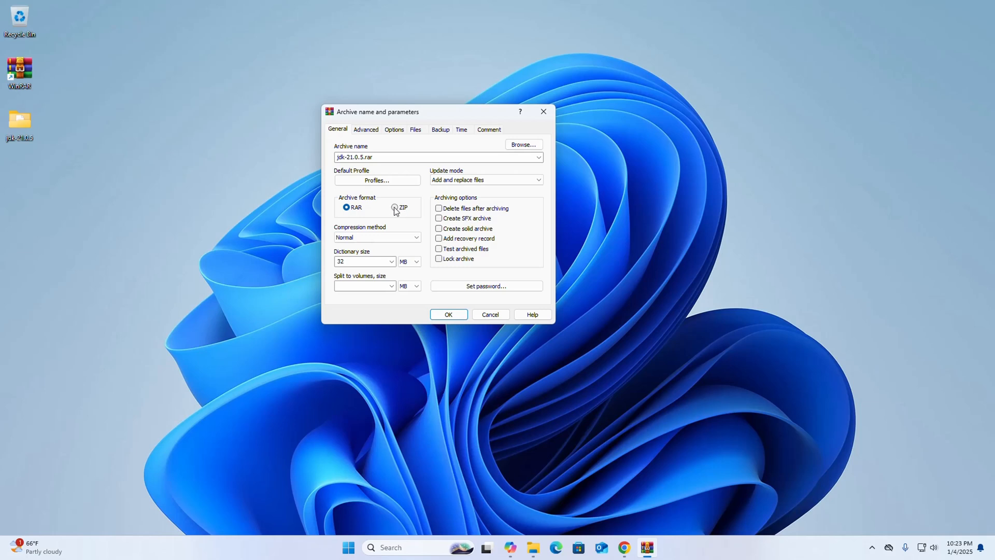
click(395, 207)
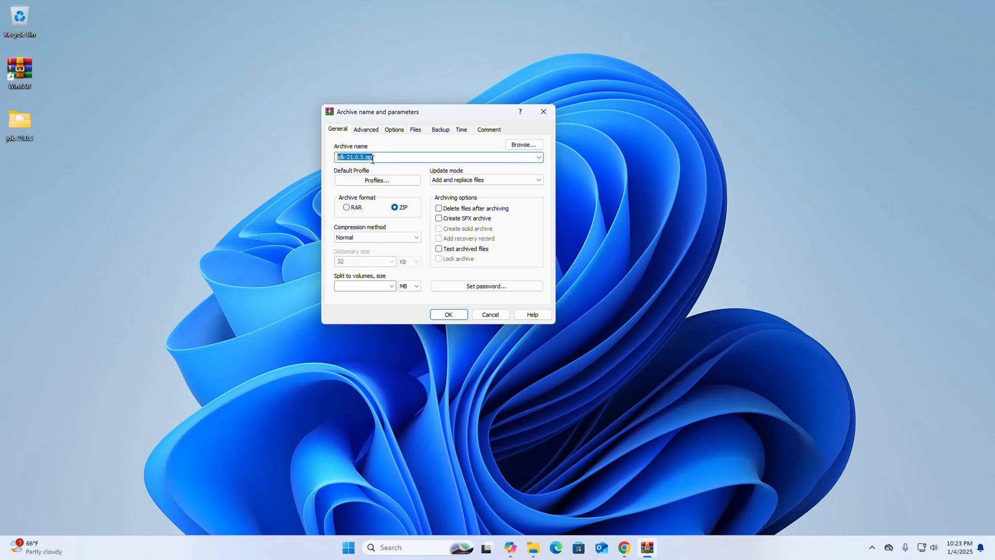
mouse_move(430, 273)
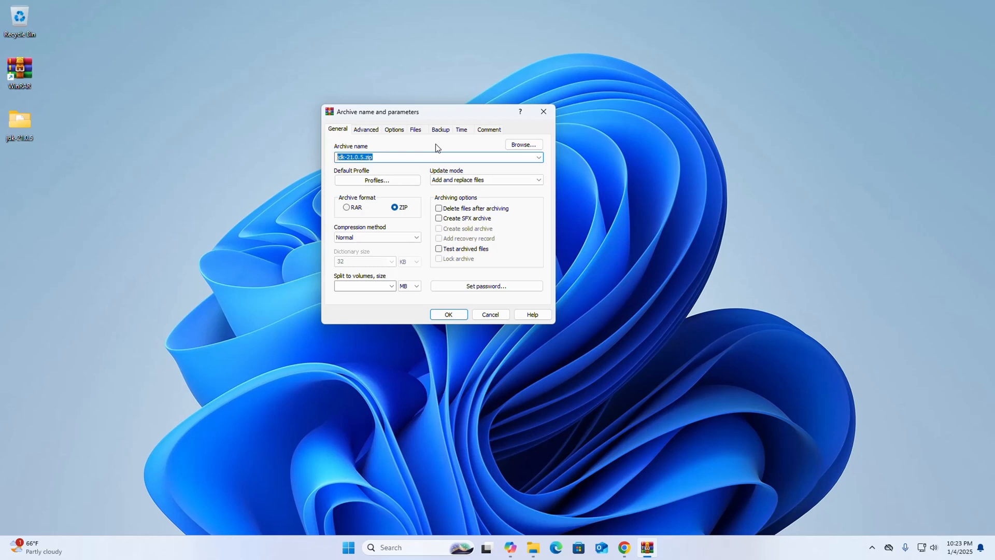
mouse_move(508, 150)
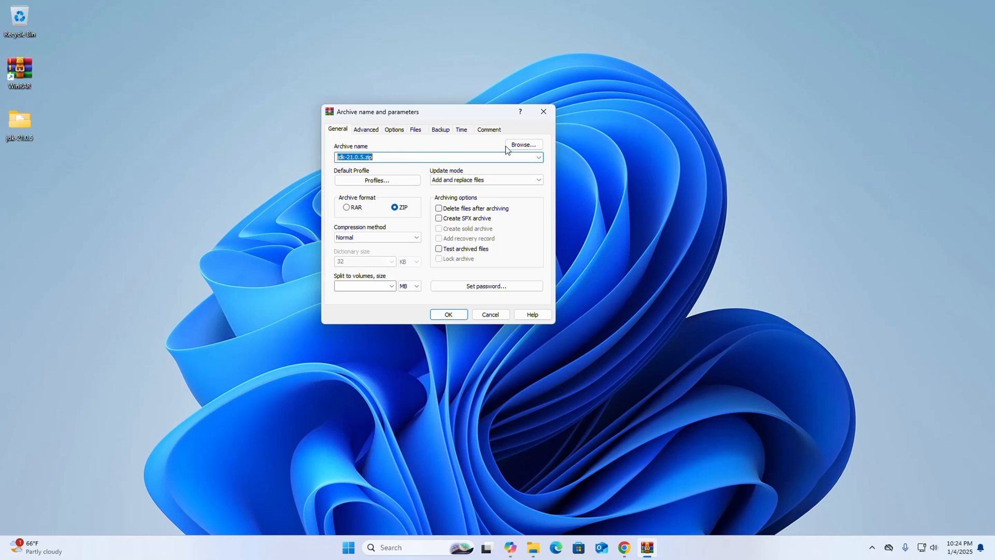
Point the archive path to a newly created Desktop\New folder\jdk-21.0.5.zip.
click(523, 144)
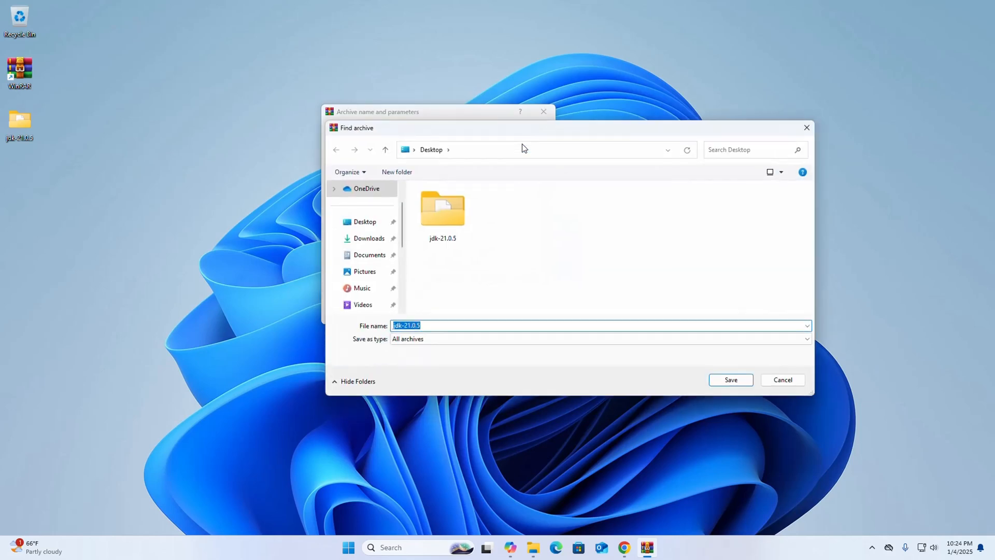
click(396, 172)
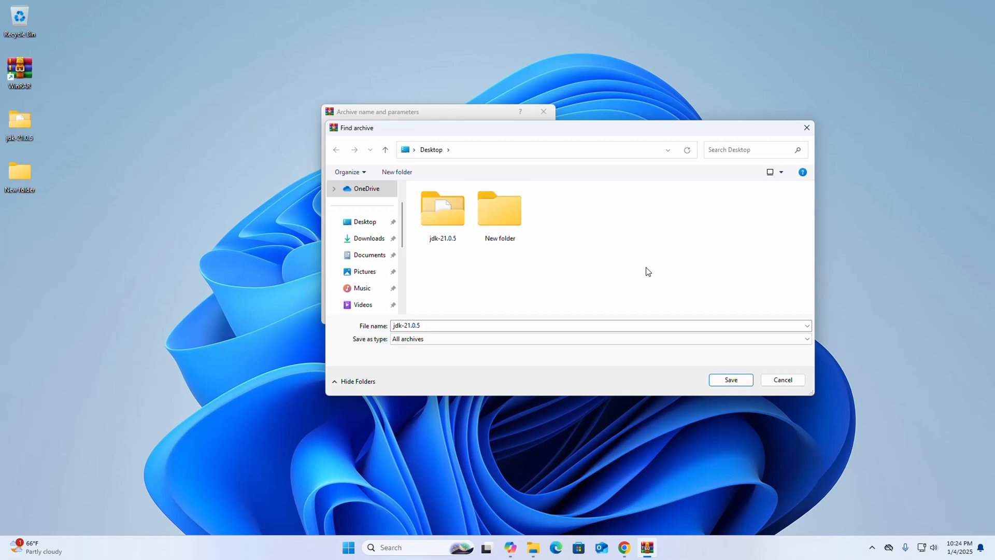
double_click(500, 209)
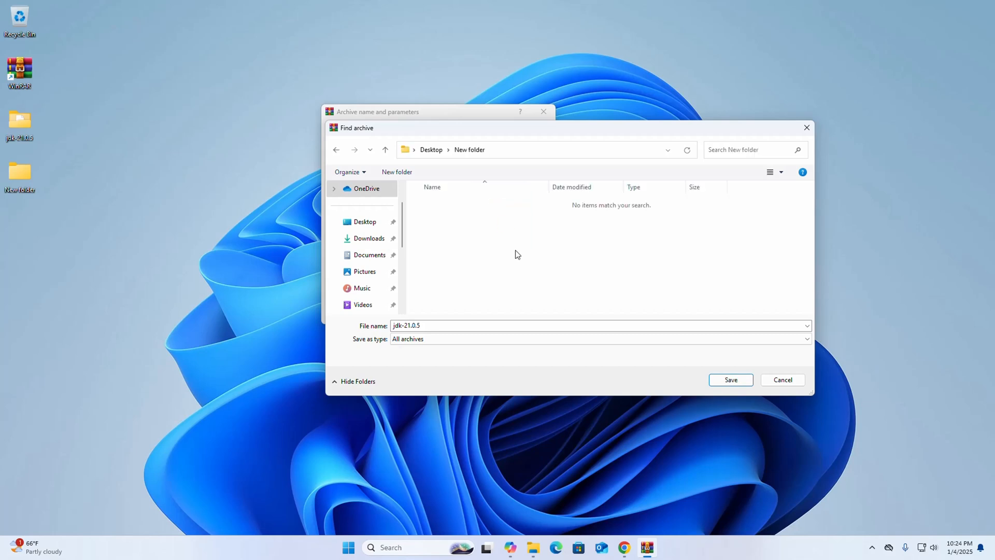
mouse_move(595, 132)
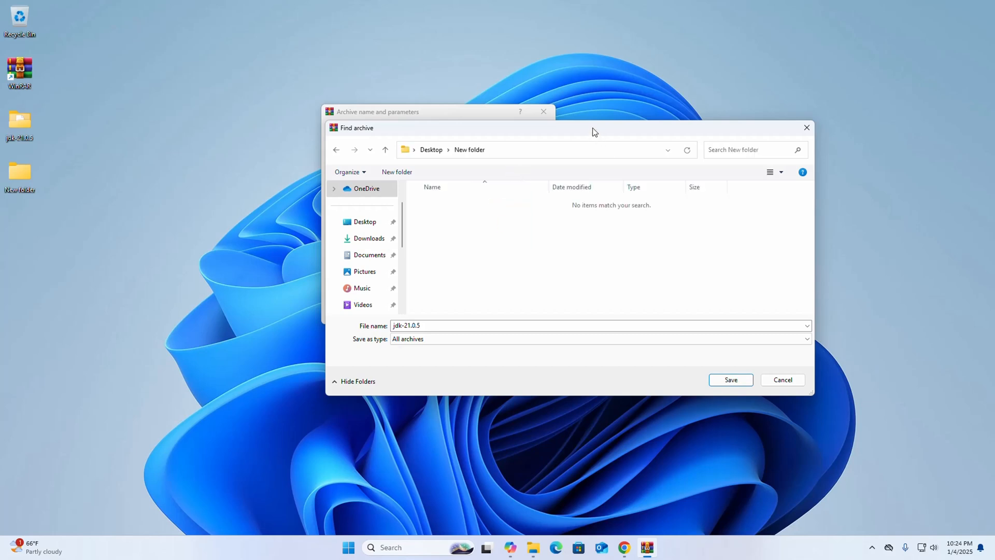
mouse_move(569, 294)
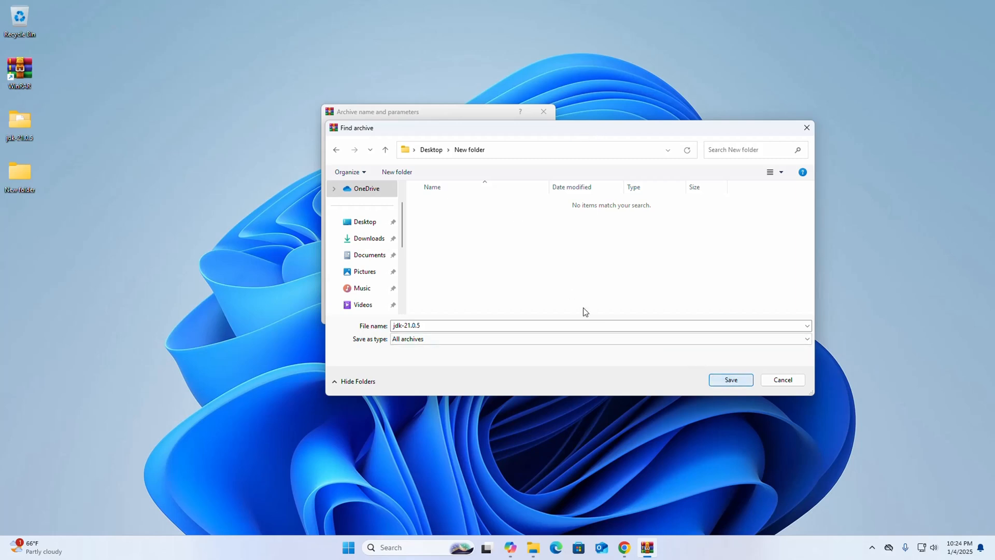
click(729, 380)
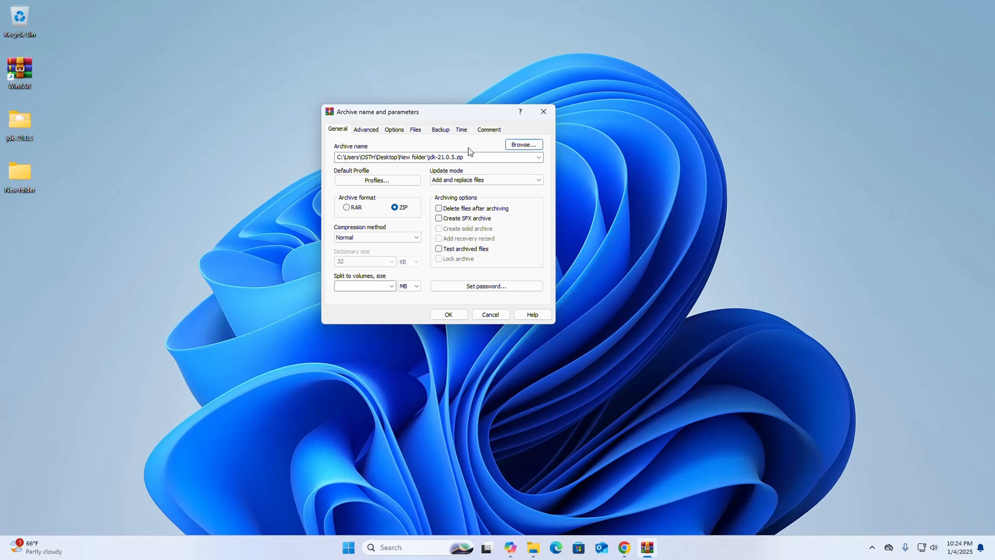
mouse_move(427, 220)
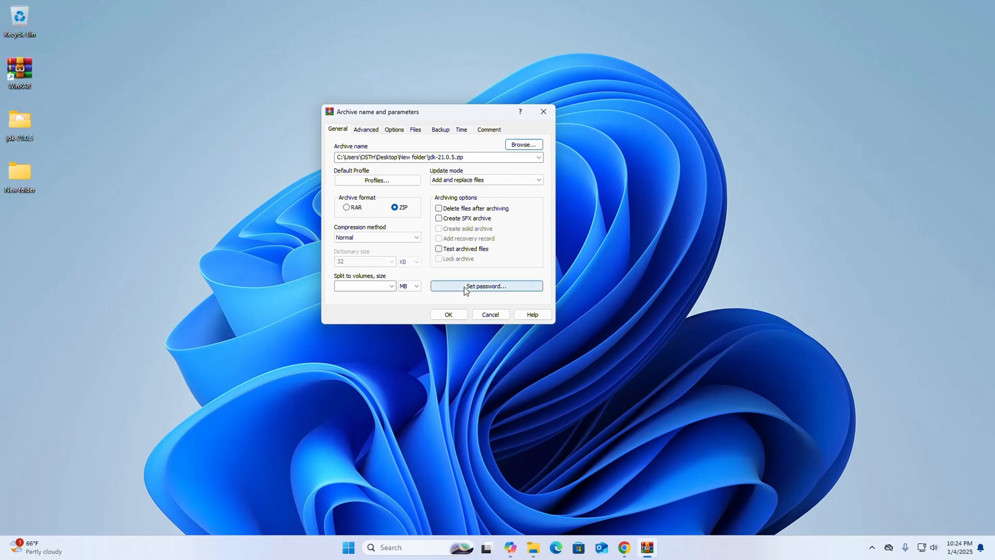
Close the password dialog without setting a password and create jdk-21.0.5.zip in New folder.
click(486, 286)
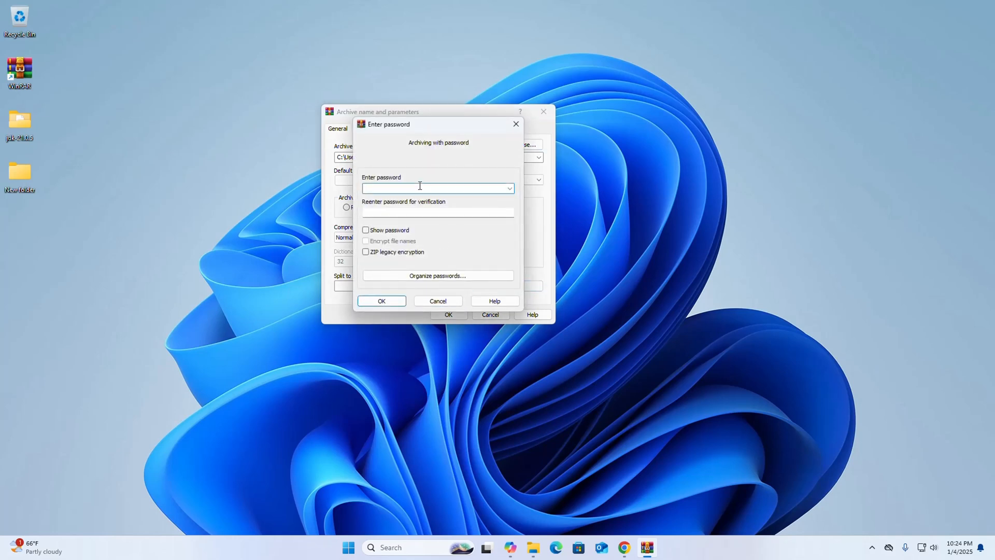
click(436, 211)
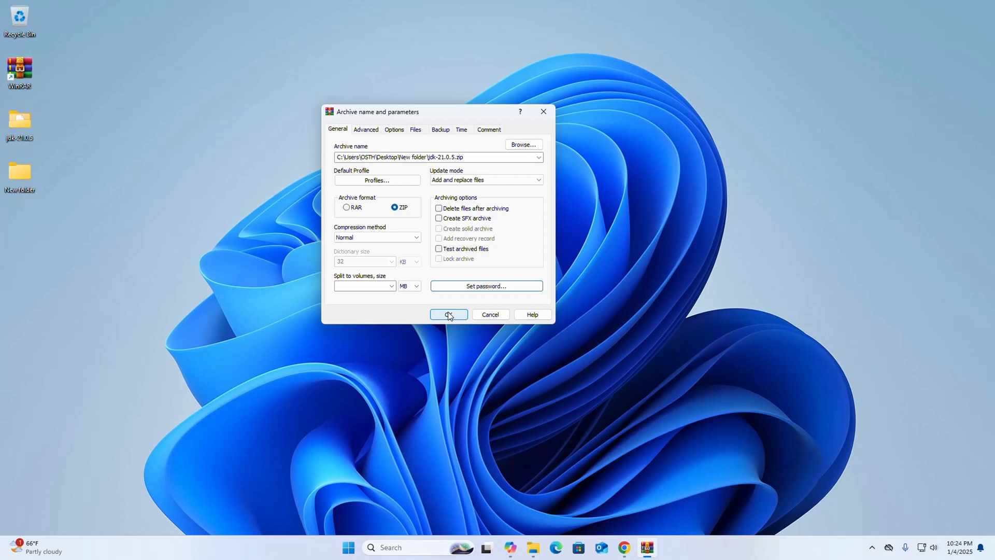
click(447, 314)
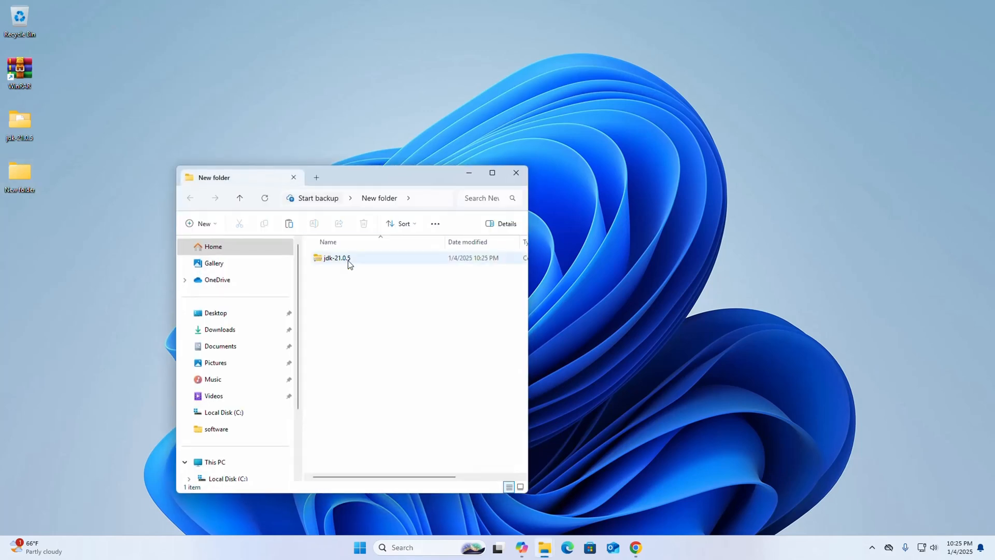
Close the New folder window that shows the jdk-21.0.5 archive.
click(515, 172)
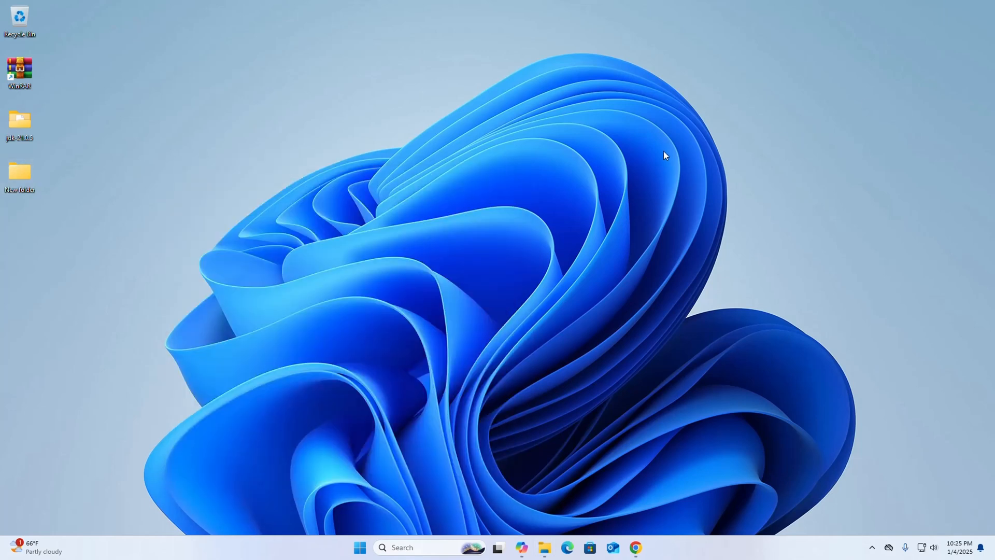